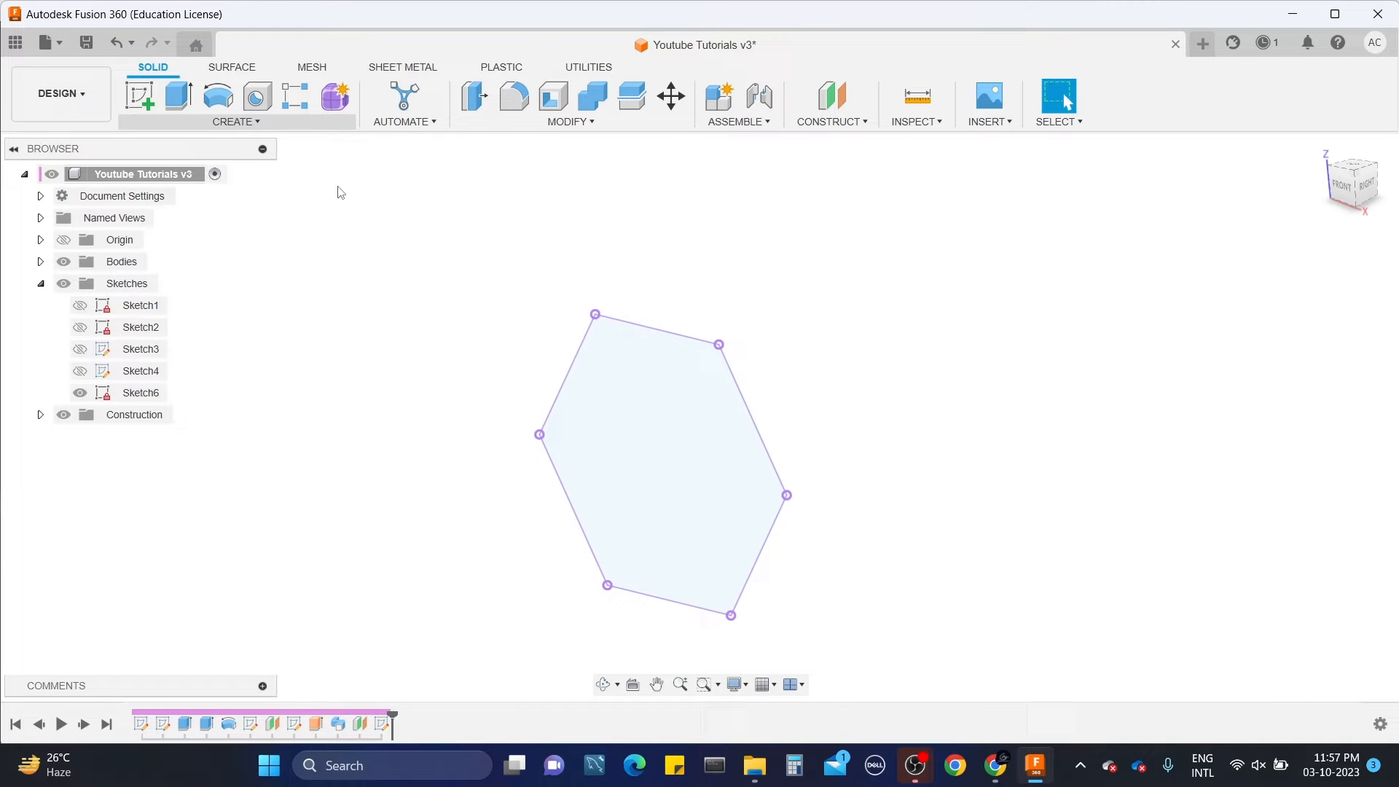
Step: Extrude the hexagon profile as a thin-walled hollow hexagonal body
{"action": "left_click", "coordinate": [235, 121]}
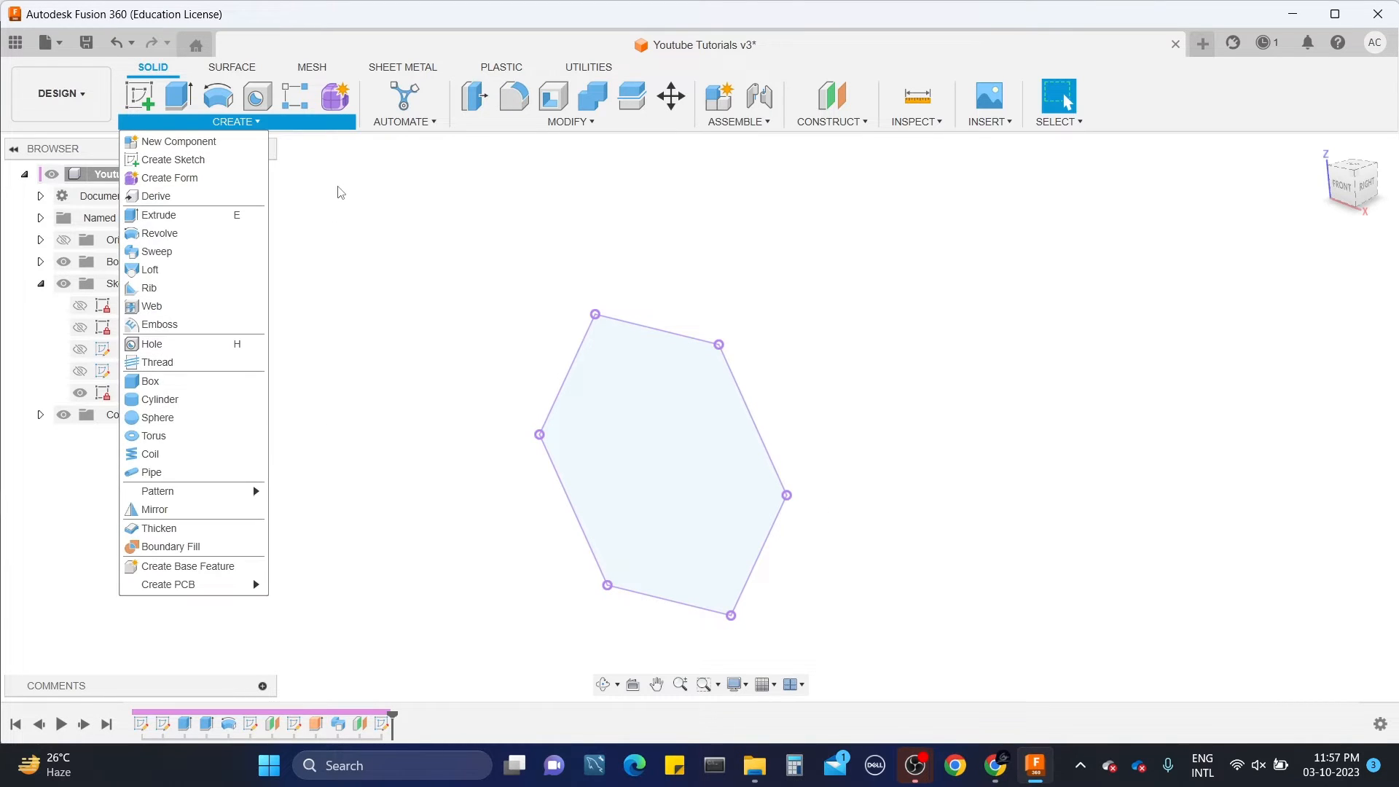
{"action": "mouse_move", "coordinate": [156, 252]}
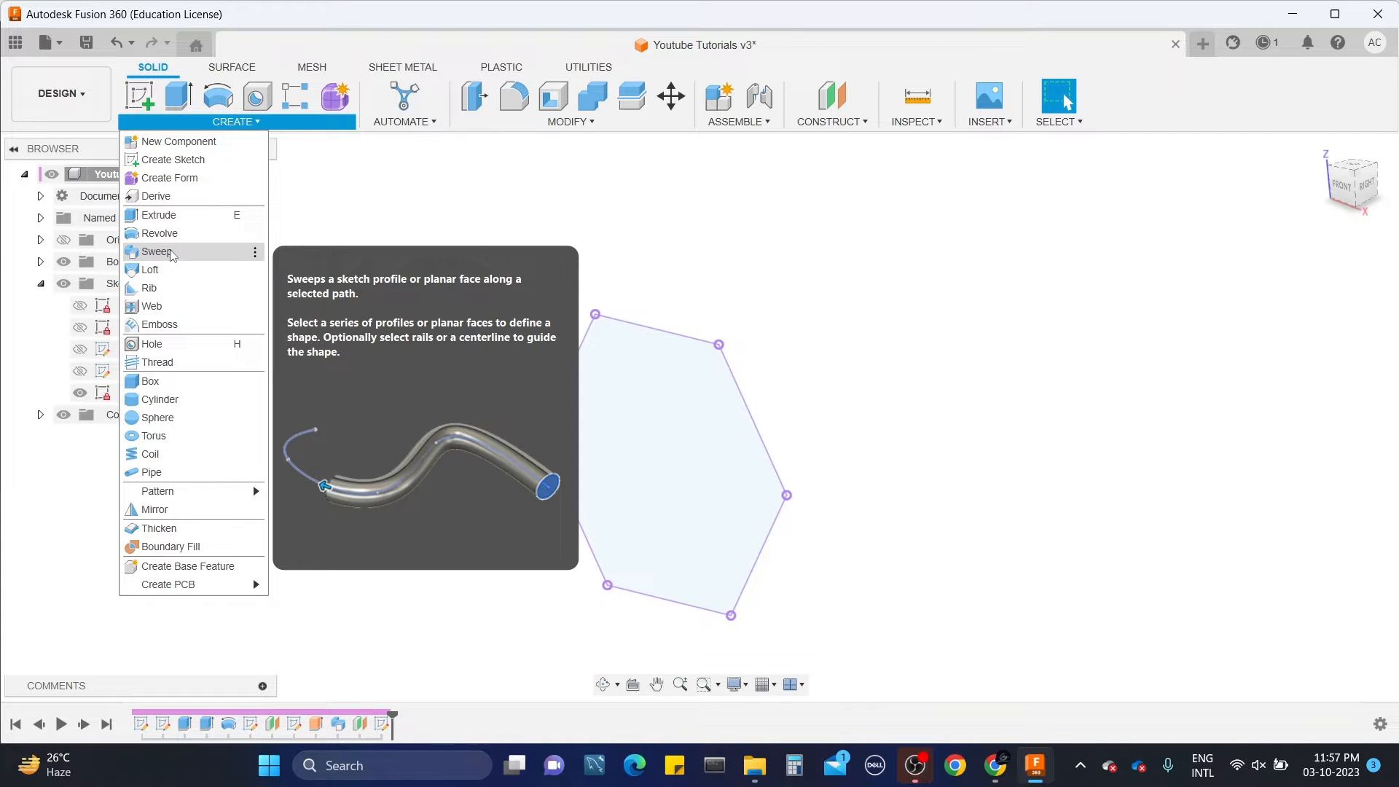
{"action": "mouse_move", "coordinate": [150, 269]}
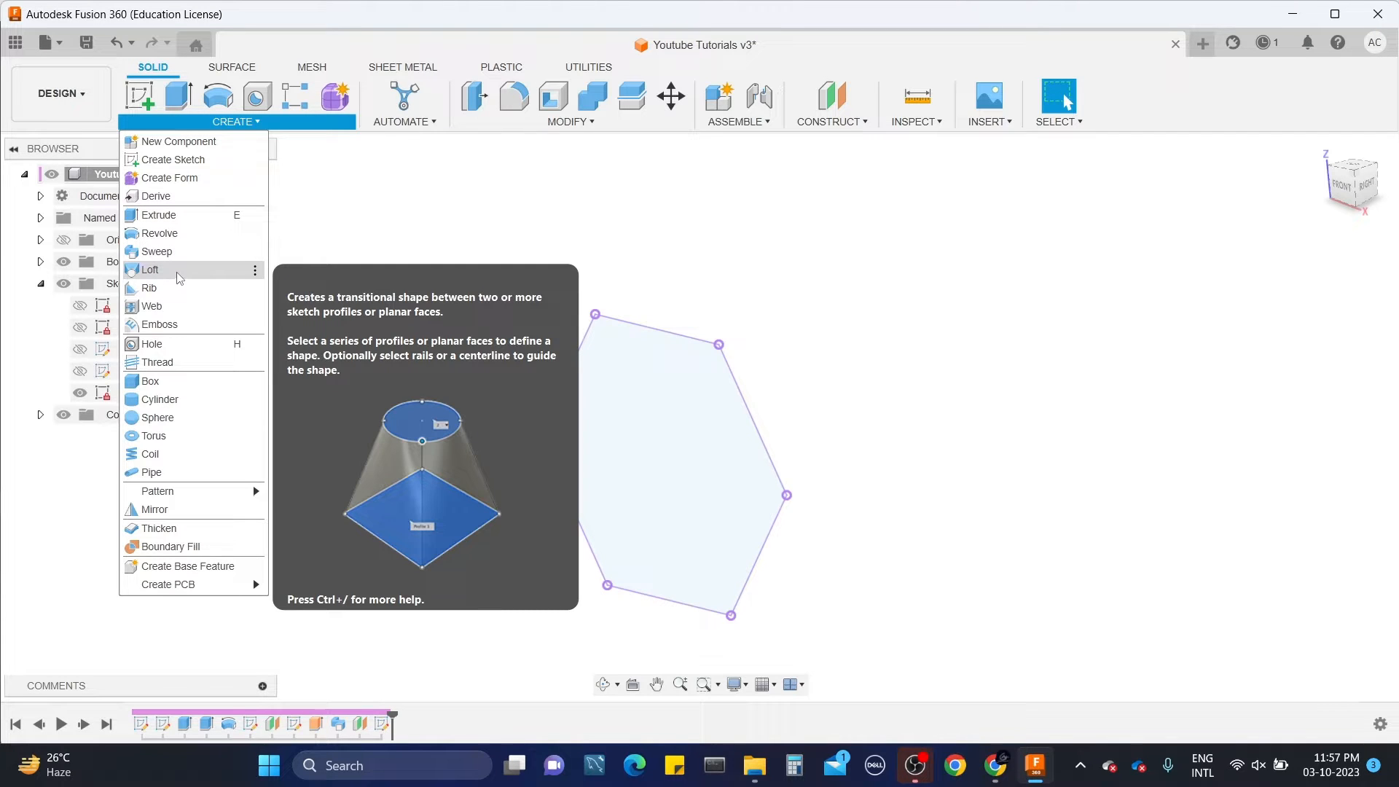
{"action": "mouse_move", "coordinate": [150, 304]}
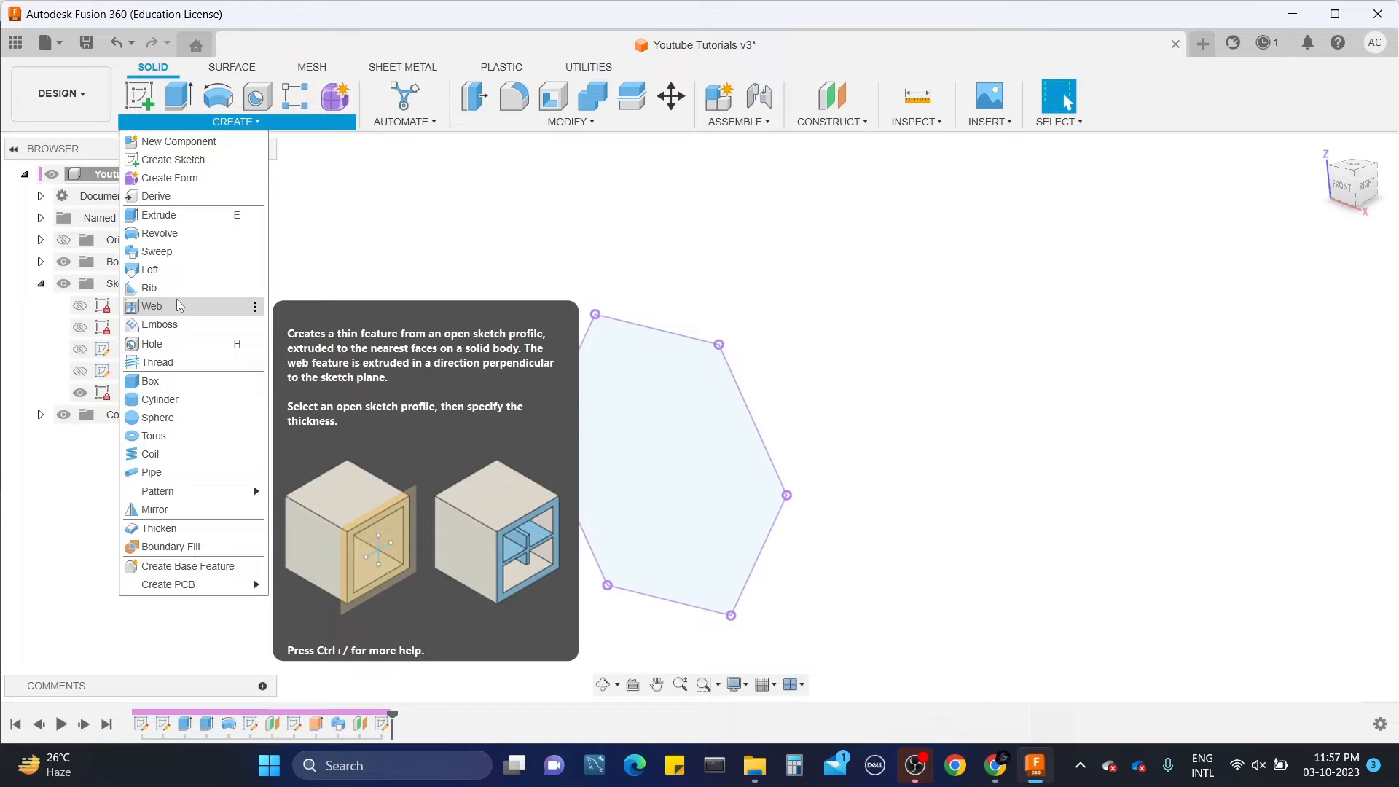
{"action": "mouse_move", "coordinate": [182, 287]}
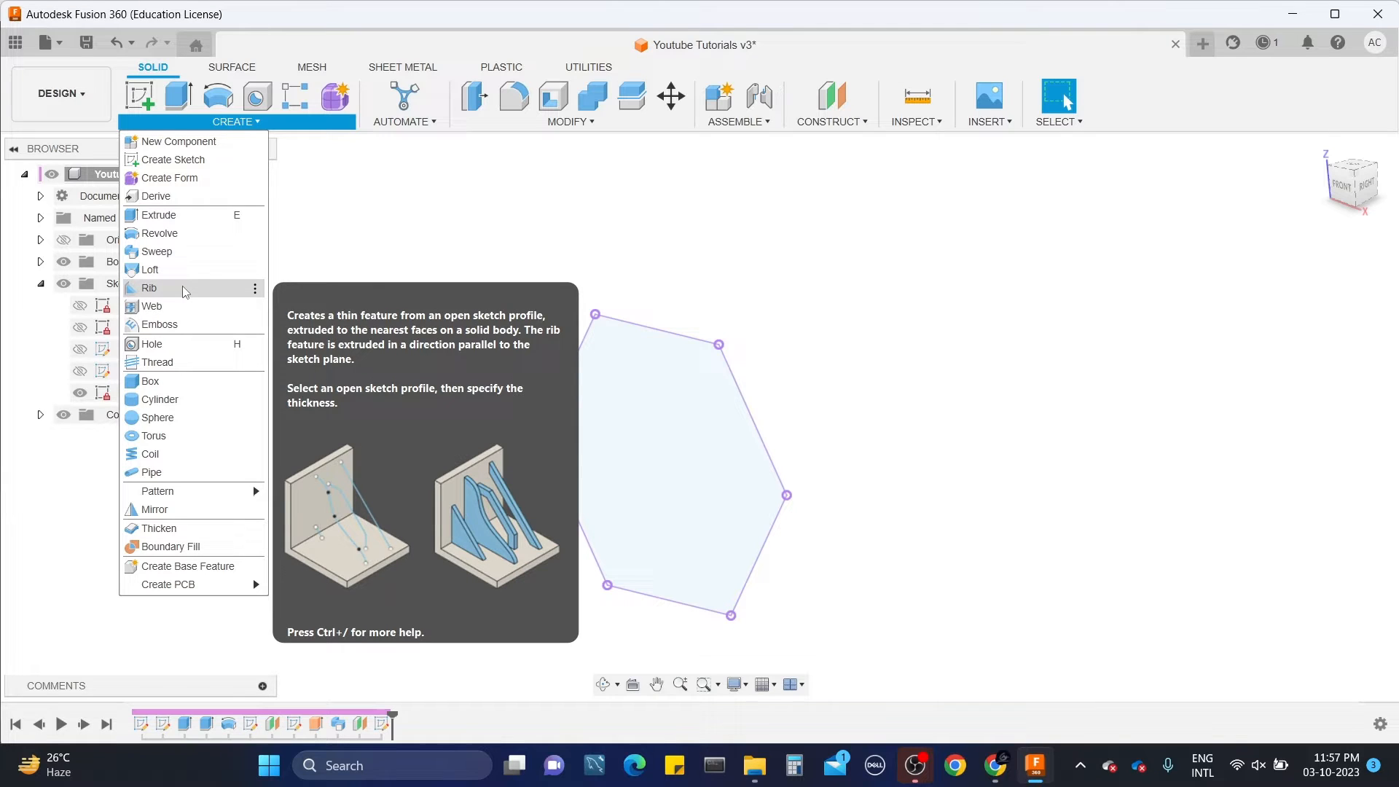
{"action": "mouse_move", "coordinate": [150, 304]}
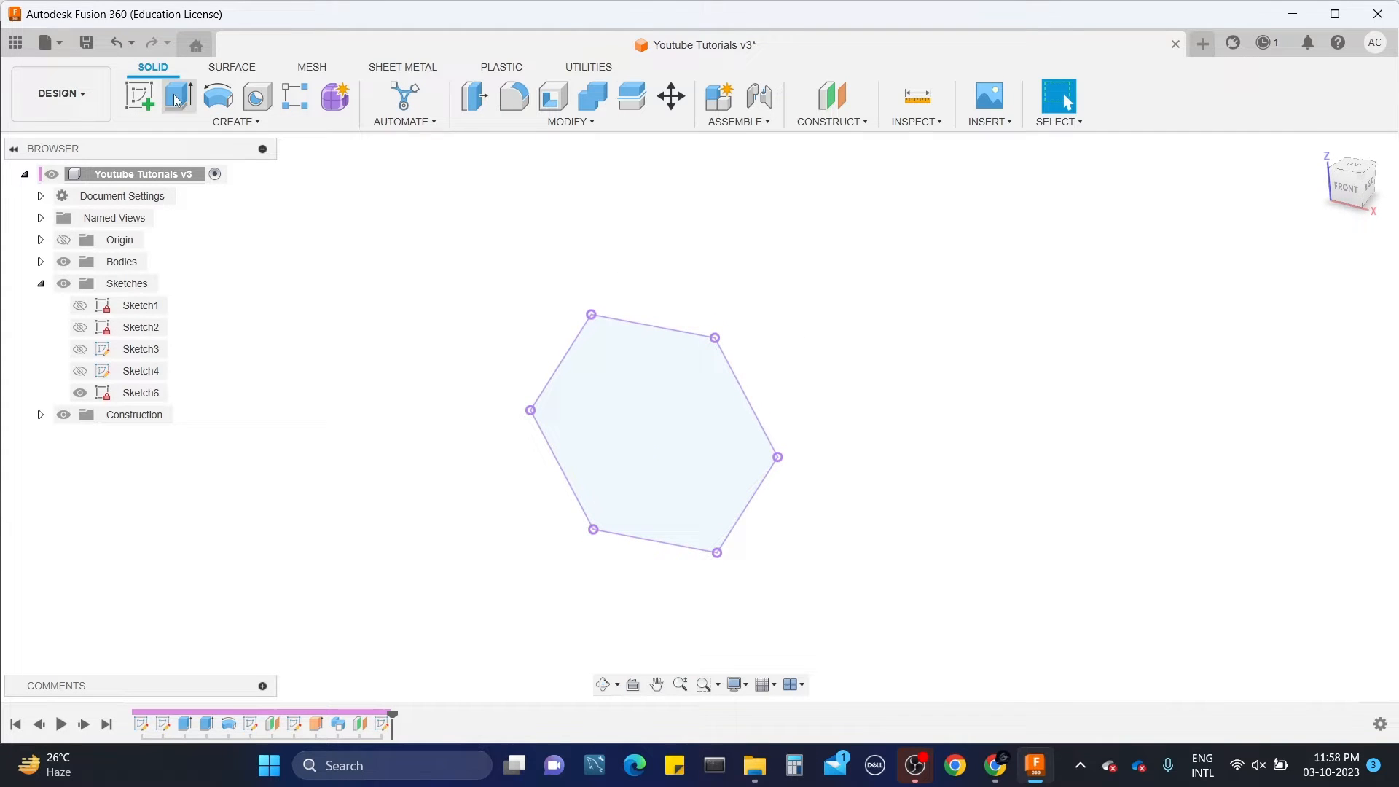
{"action": "left_click", "coordinate": [178, 98]}
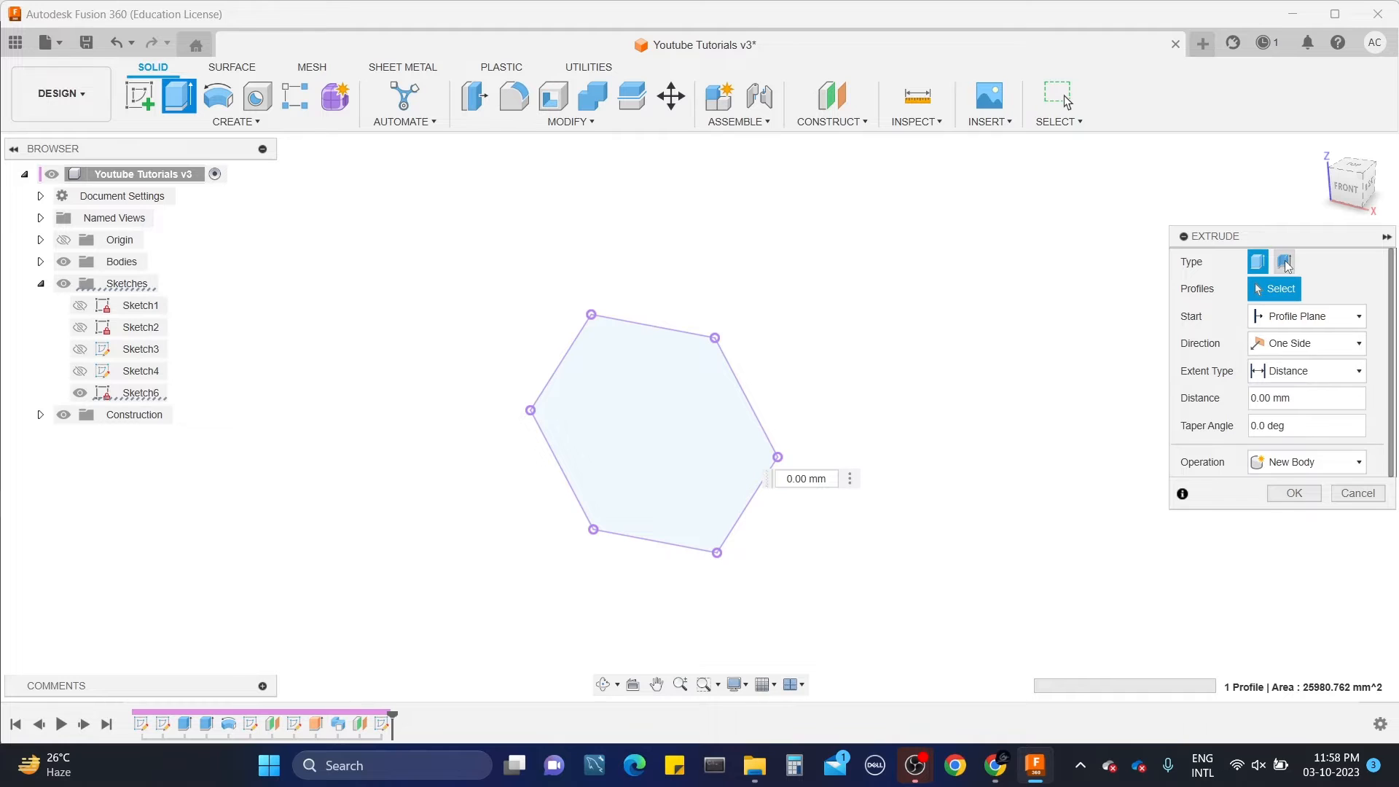
{"action": "left_click", "coordinate": [1285, 261]}
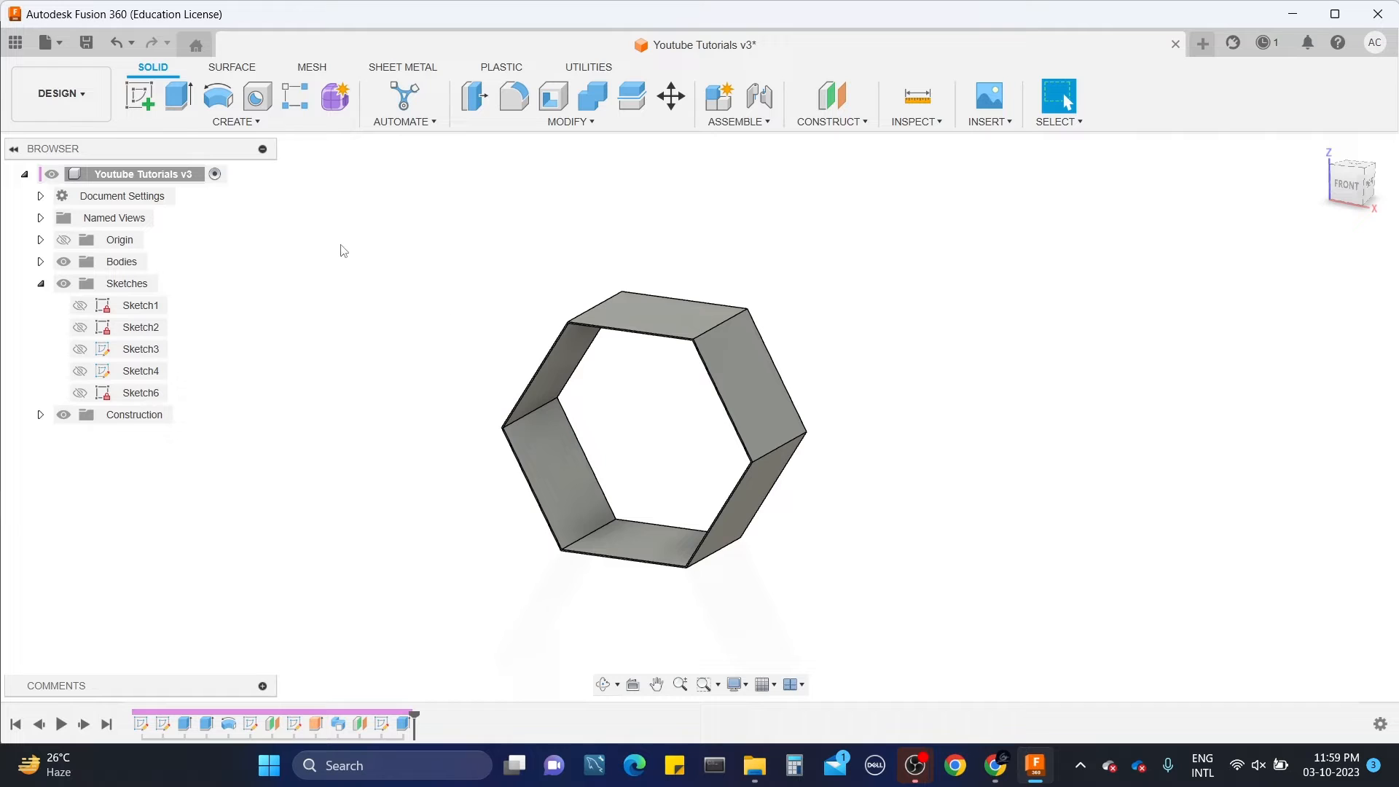
Step: Start a new sketch on a plane through the hollow hexagonal body
{"action": "left_click", "coordinate": [234, 121]}
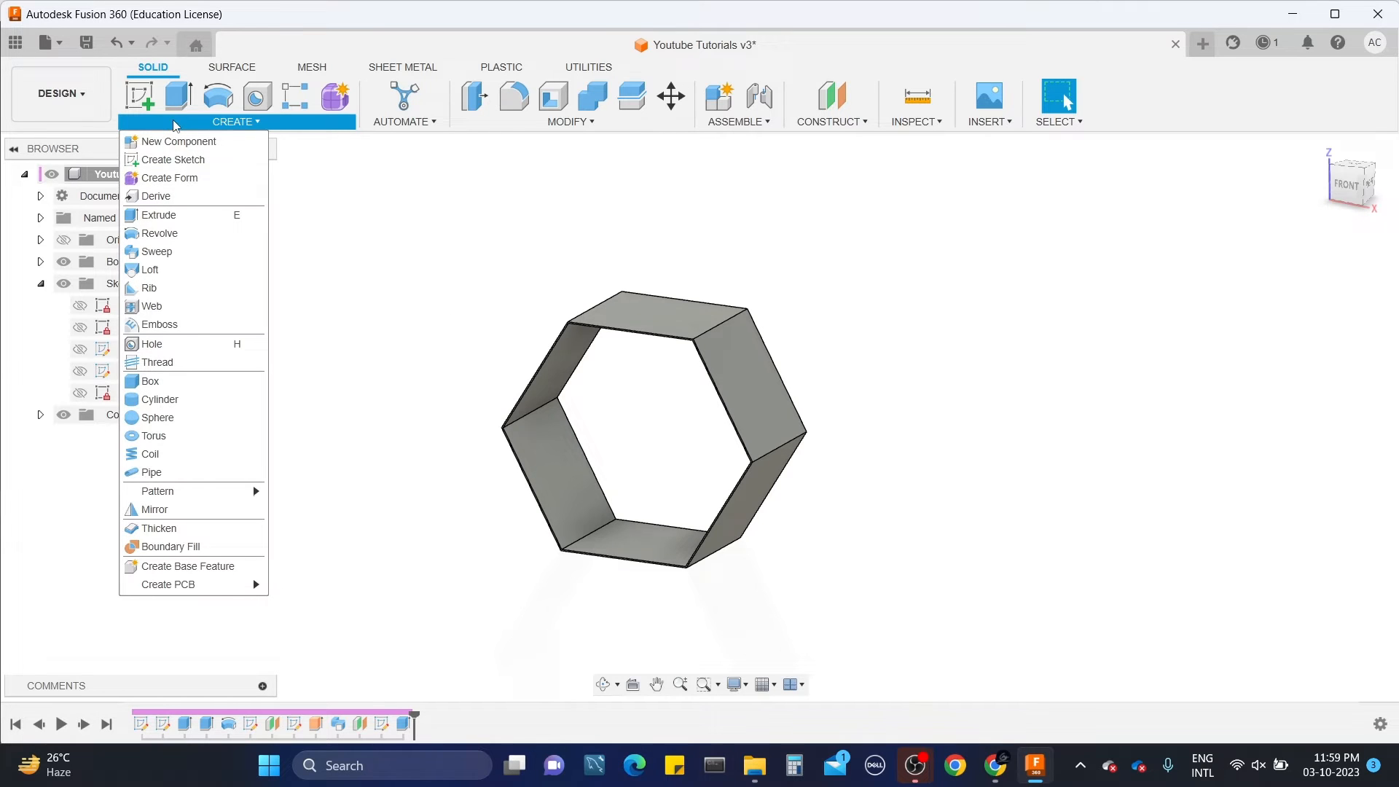
{"action": "left_click", "coordinate": [744, 239]}
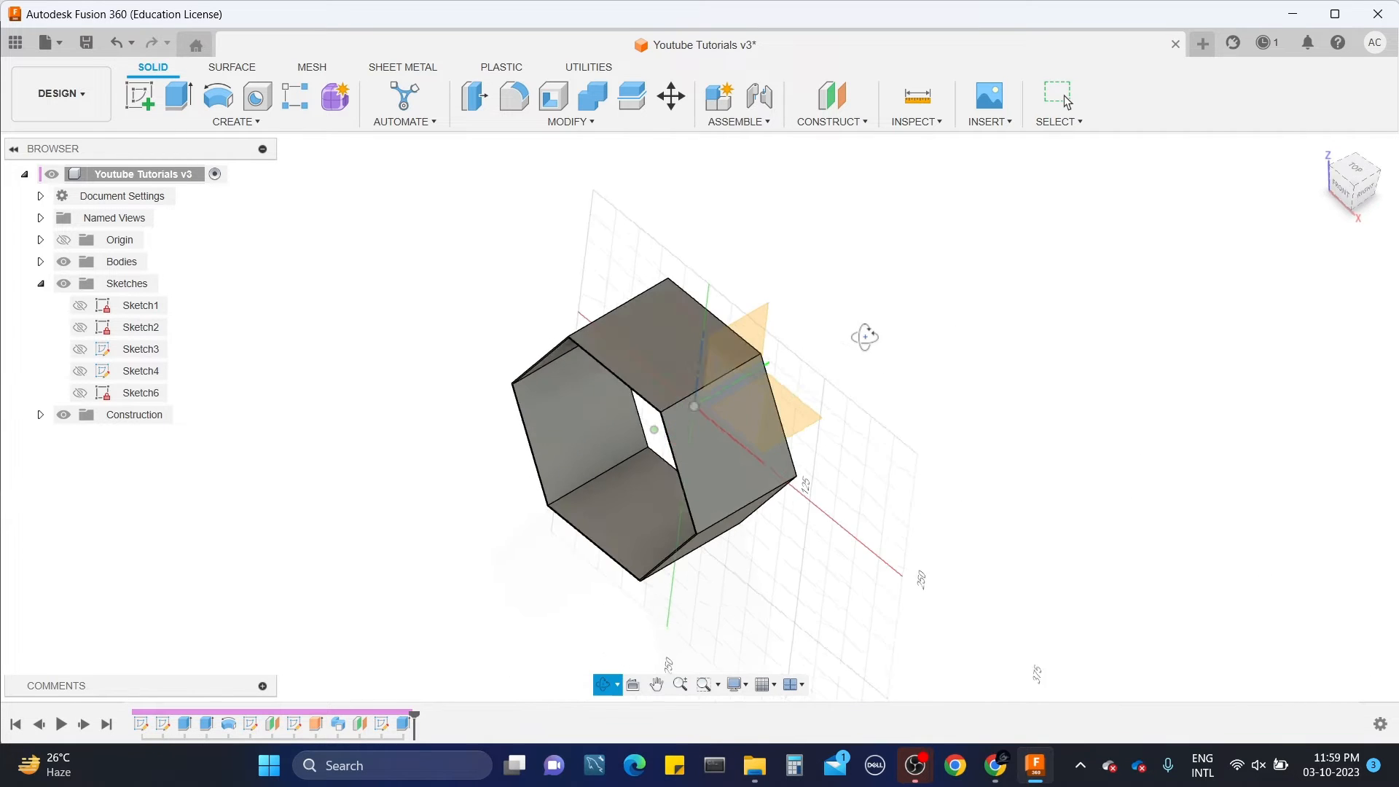
{"action": "left_click", "coordinate": [140, 372]}
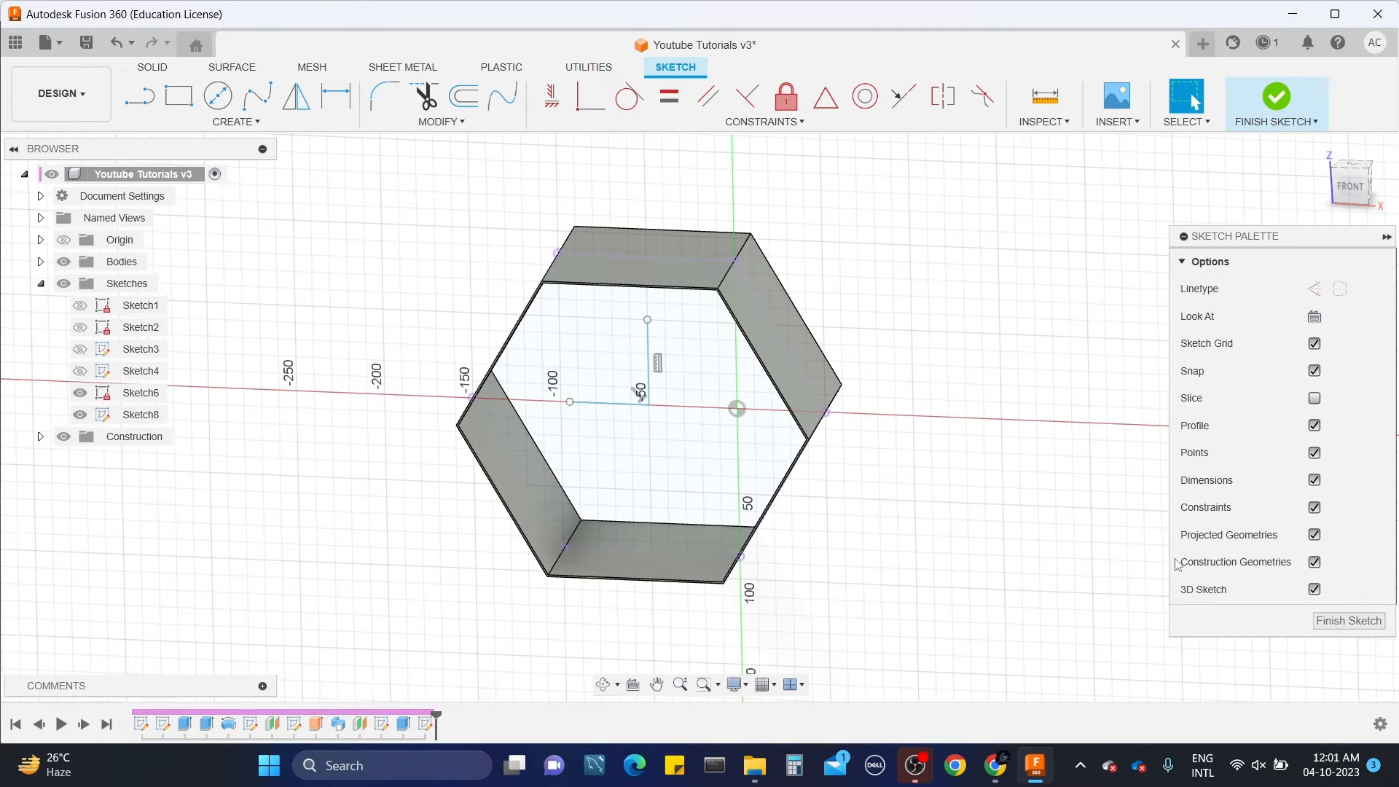
Step: Finish the two-line L sketch and start a Rib feature from the Create list
{"action": "left_click", "coordinate": [1275, 96]}
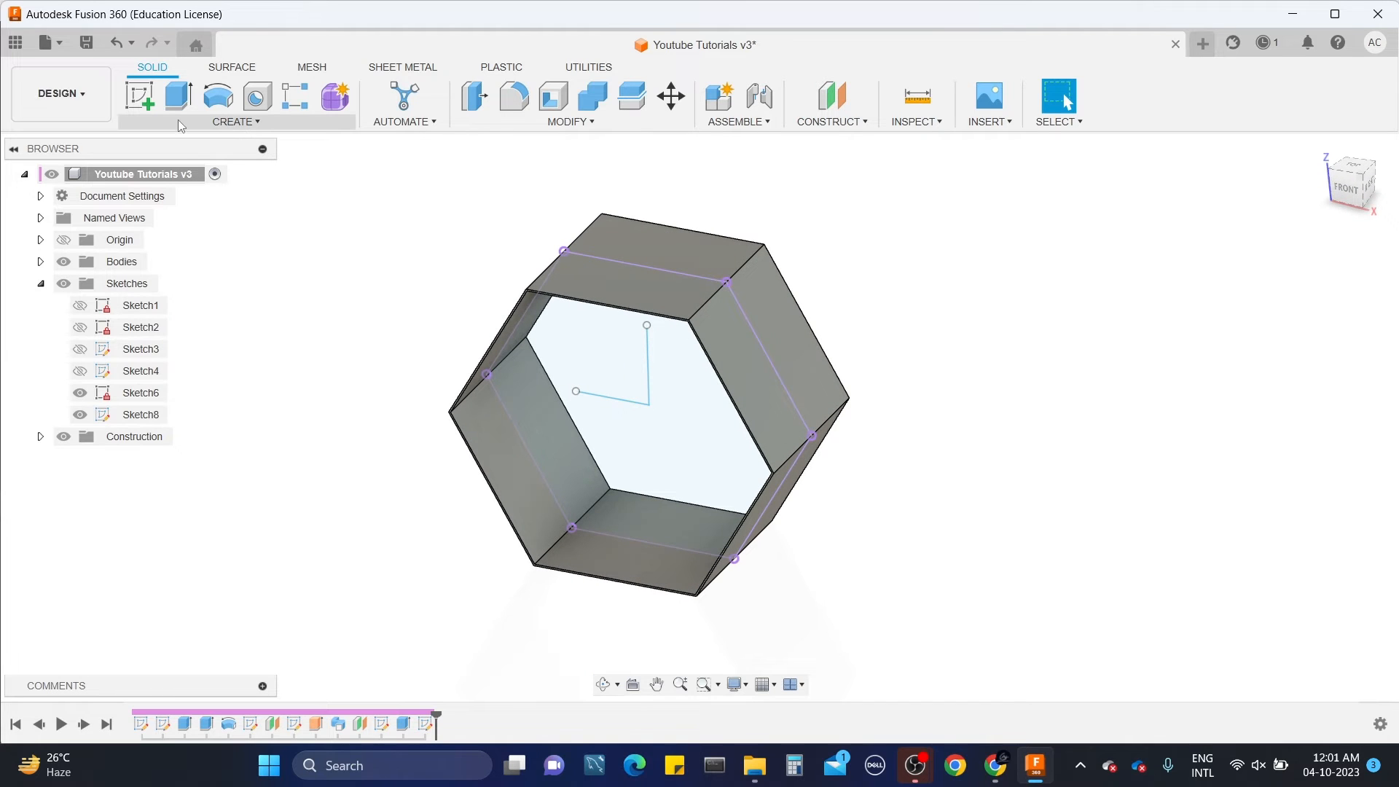
{"action": "left_click", "coordinate": [234, 121]}
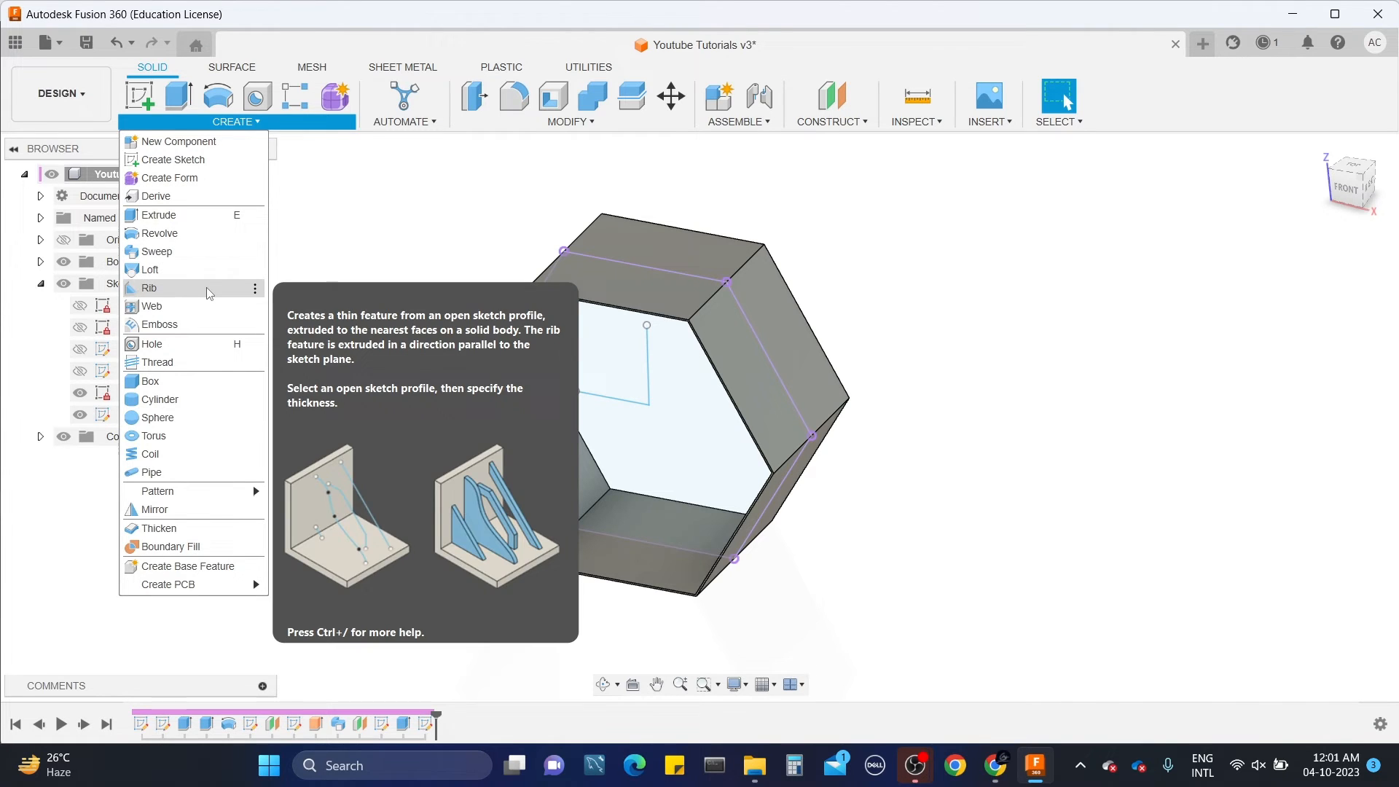
{"action": "left_click", "coordinate": [148, 287]}
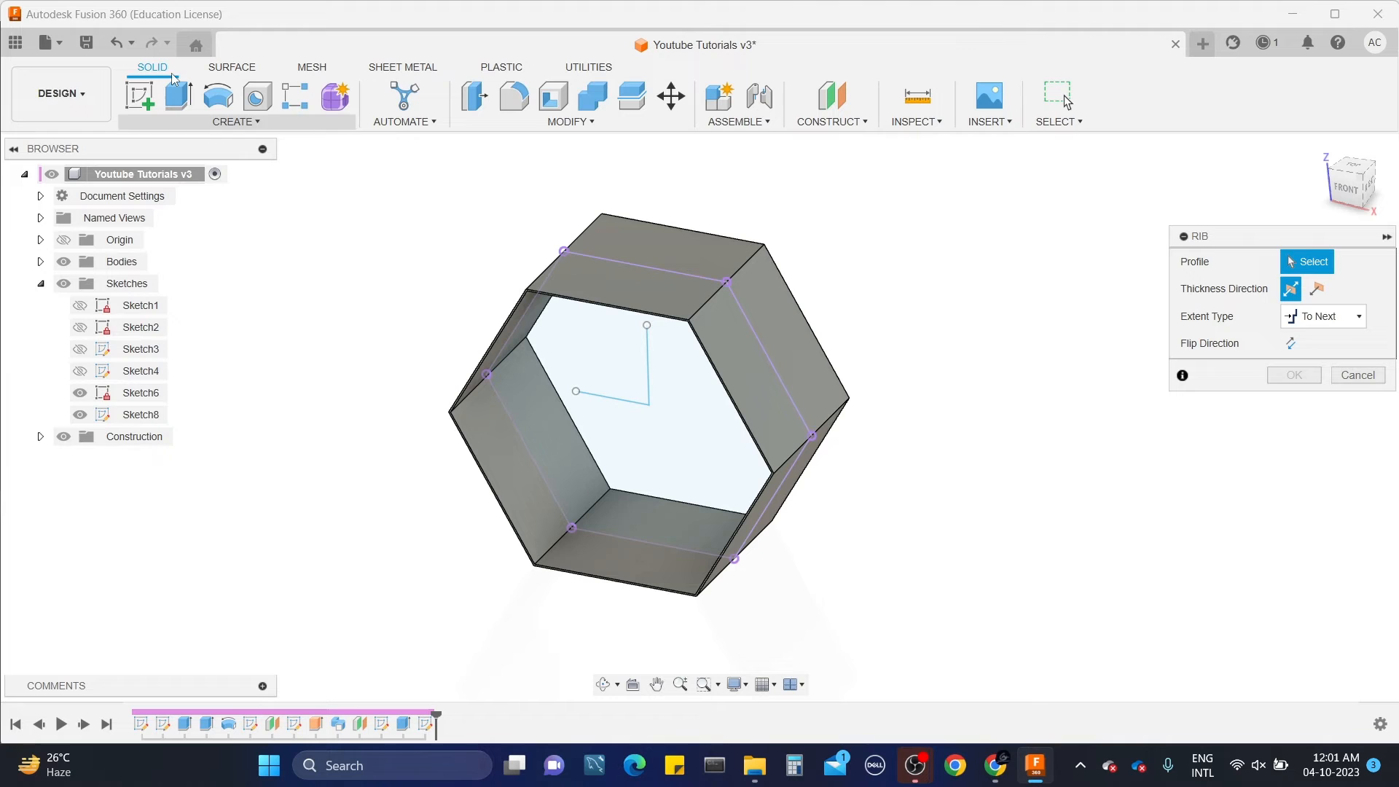
Step: Use the L sketch as rib profile with symmetric -50 mm thickness, flipped, extending To Next
{"action": "left_click", "coordinate": [608, 391]}
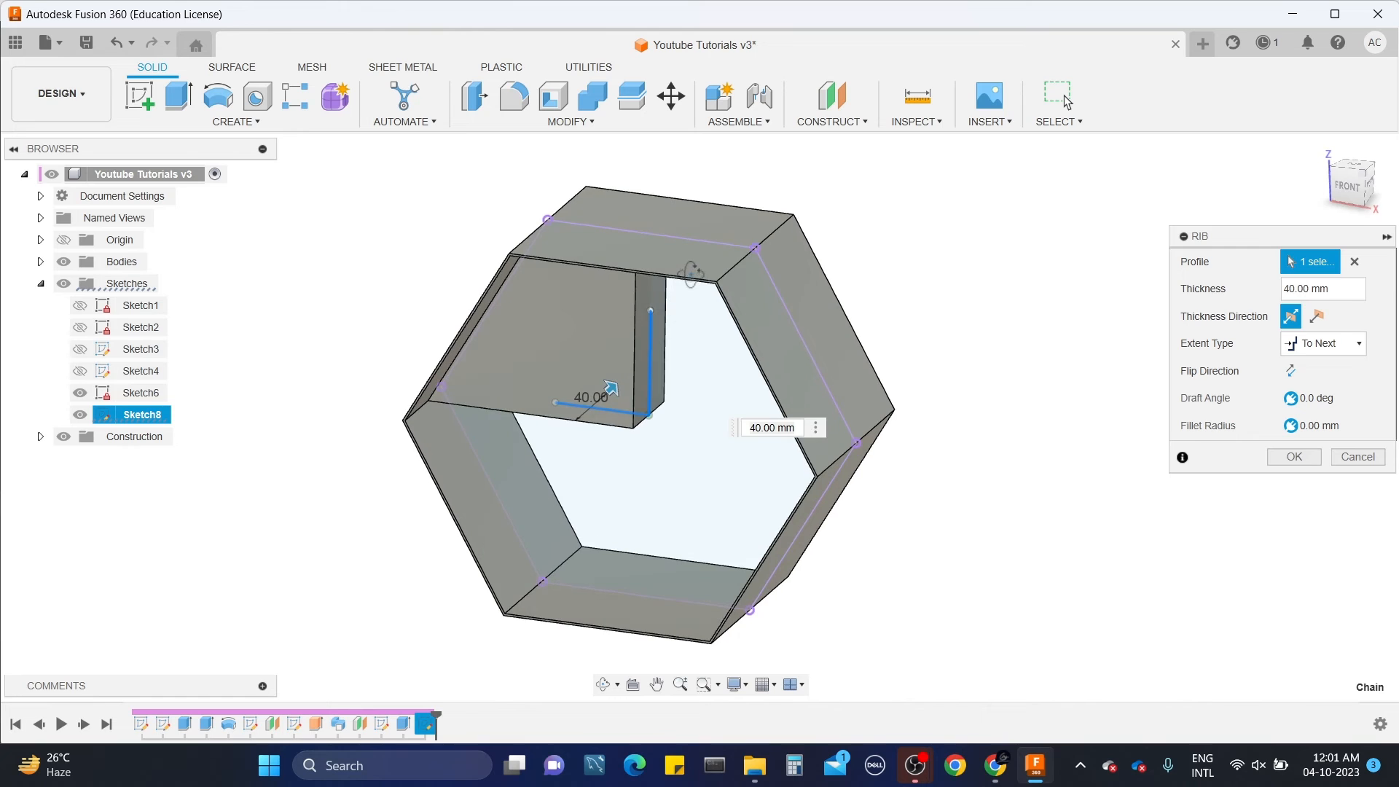
{"action": "left_click", "coordinate": [1291, 316]}
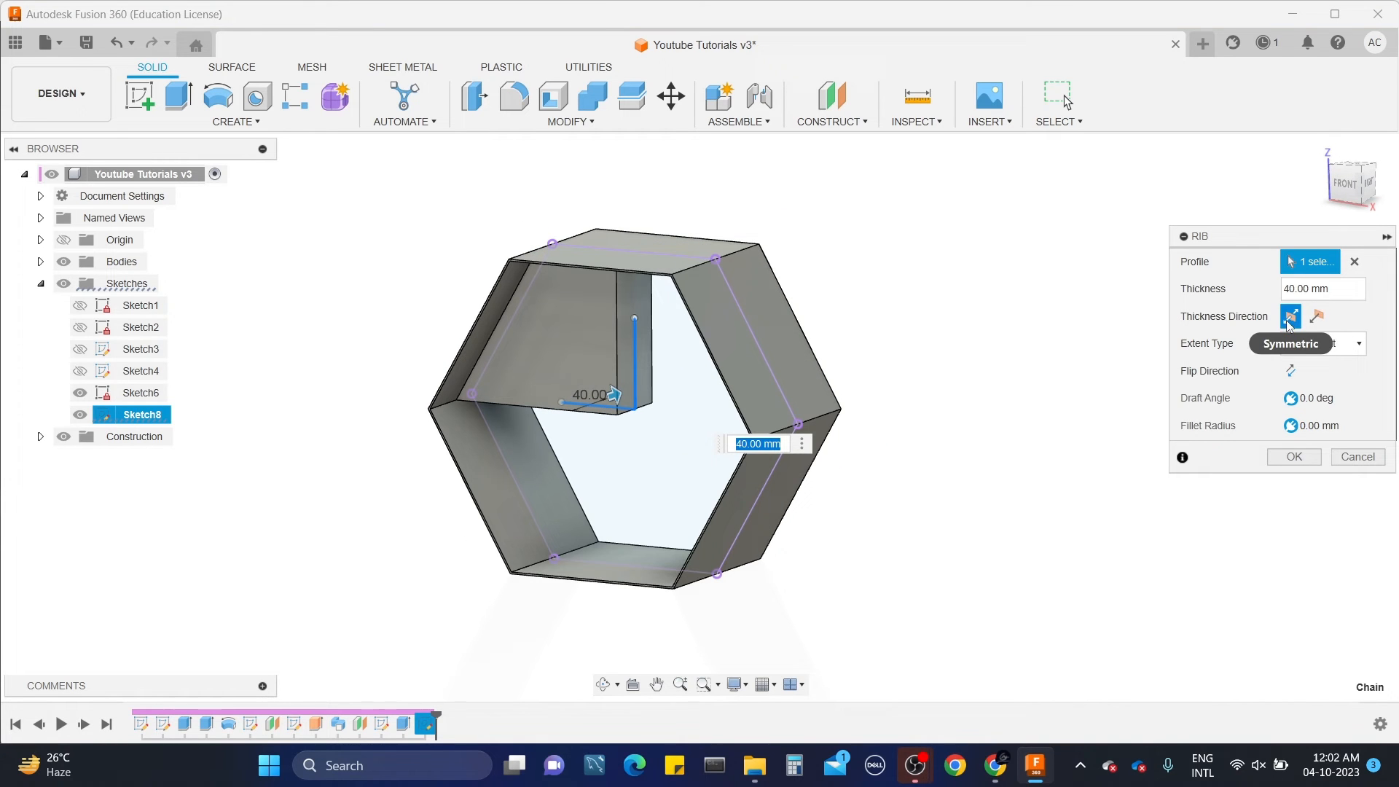
{"action": "left_click", "coordinate": [1319, 342]}
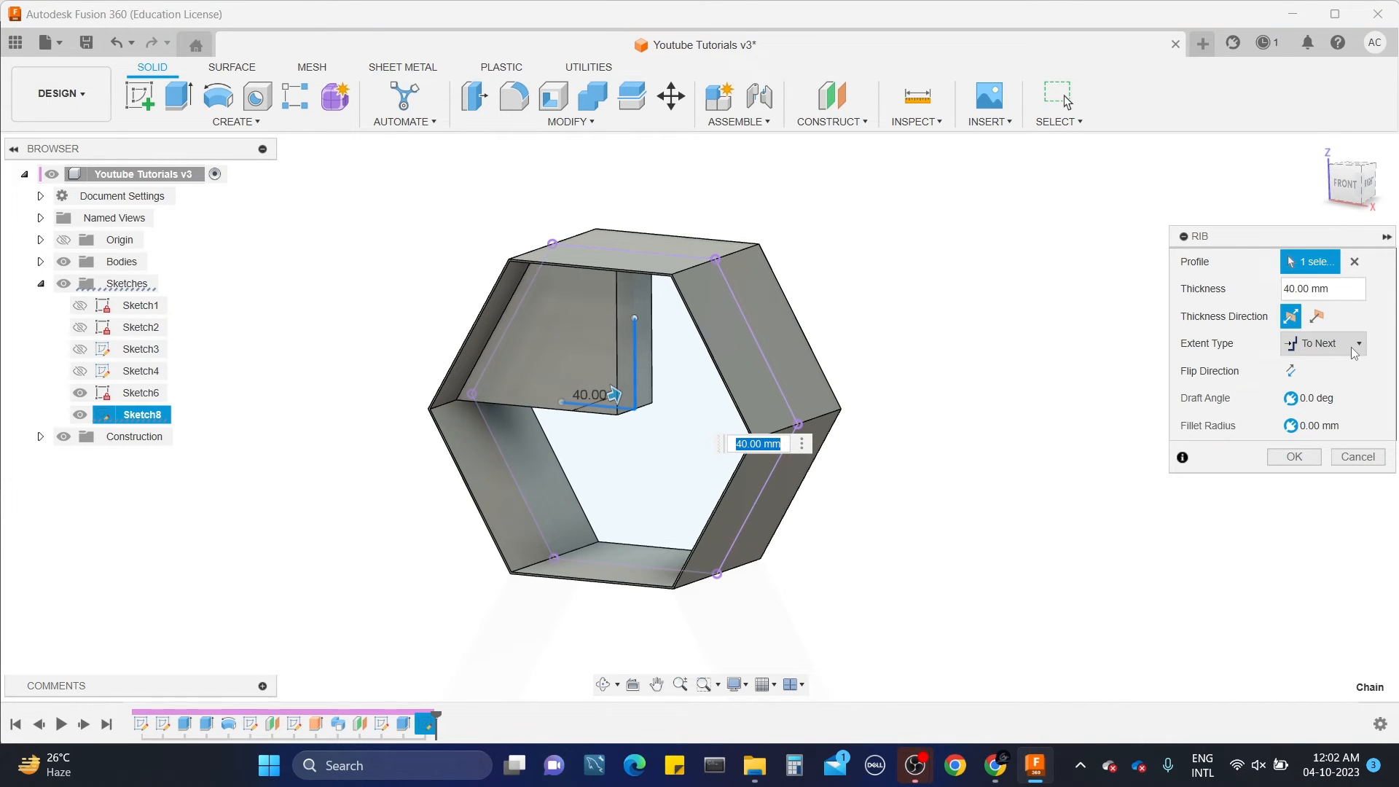
{"action": "left_click", "coordinate": [1323, 342]}
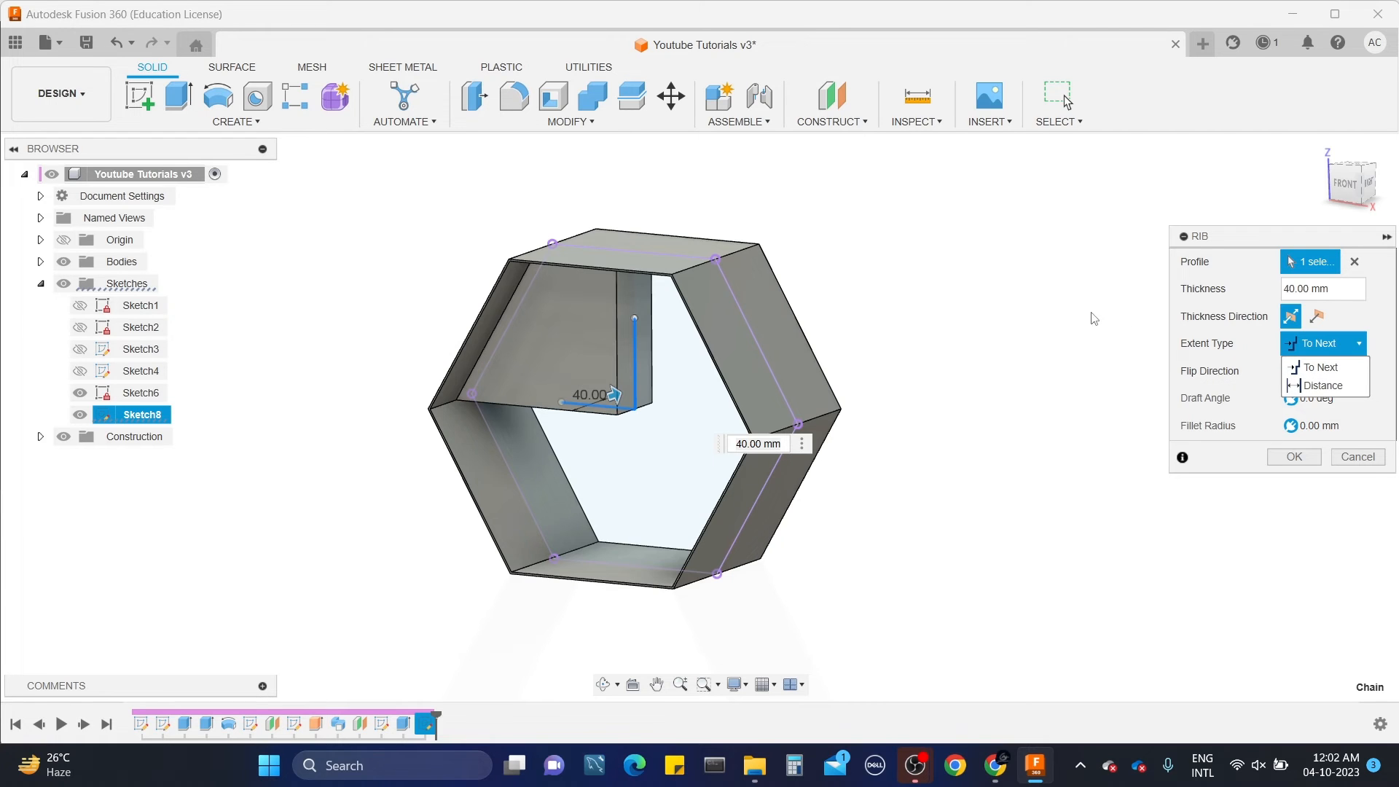
{"action": "left_click", "coordinate": [1322, 385]}
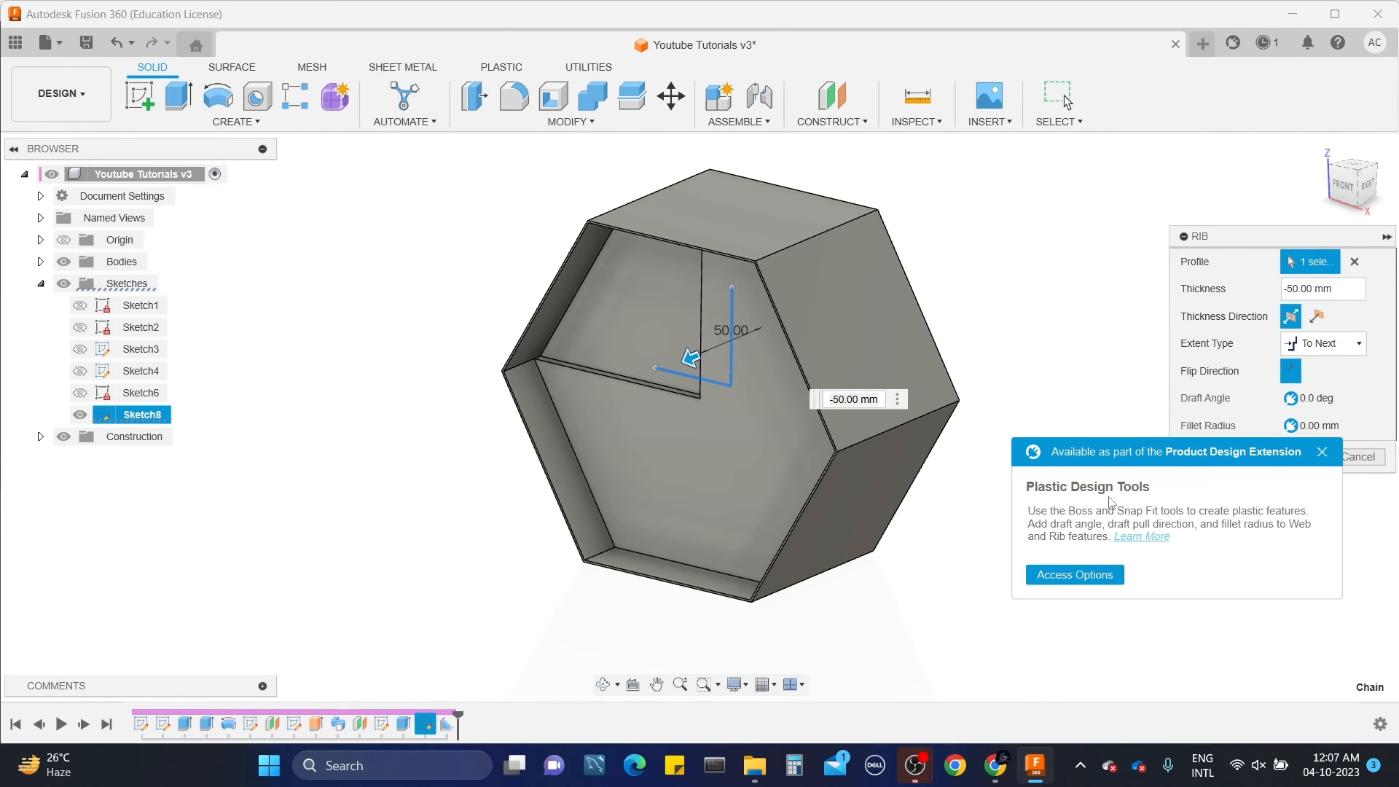
Step: Dismiss the Plastic Design Tools notice, close the Rib settings and reopen the Create list
{"action": "left_click", "coordinate": [1322, 452]}
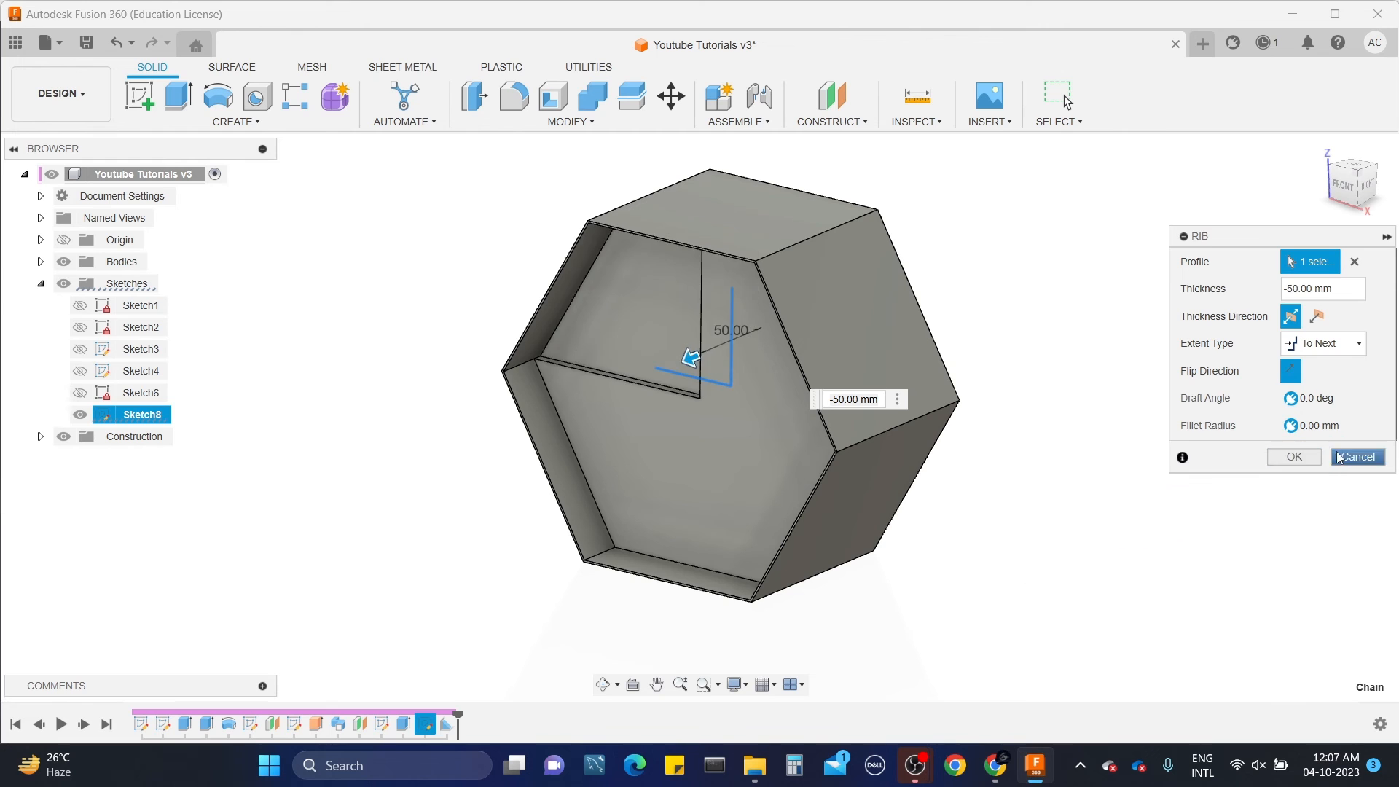
{"action": "left_click", "coordinate": [1355, 456]}
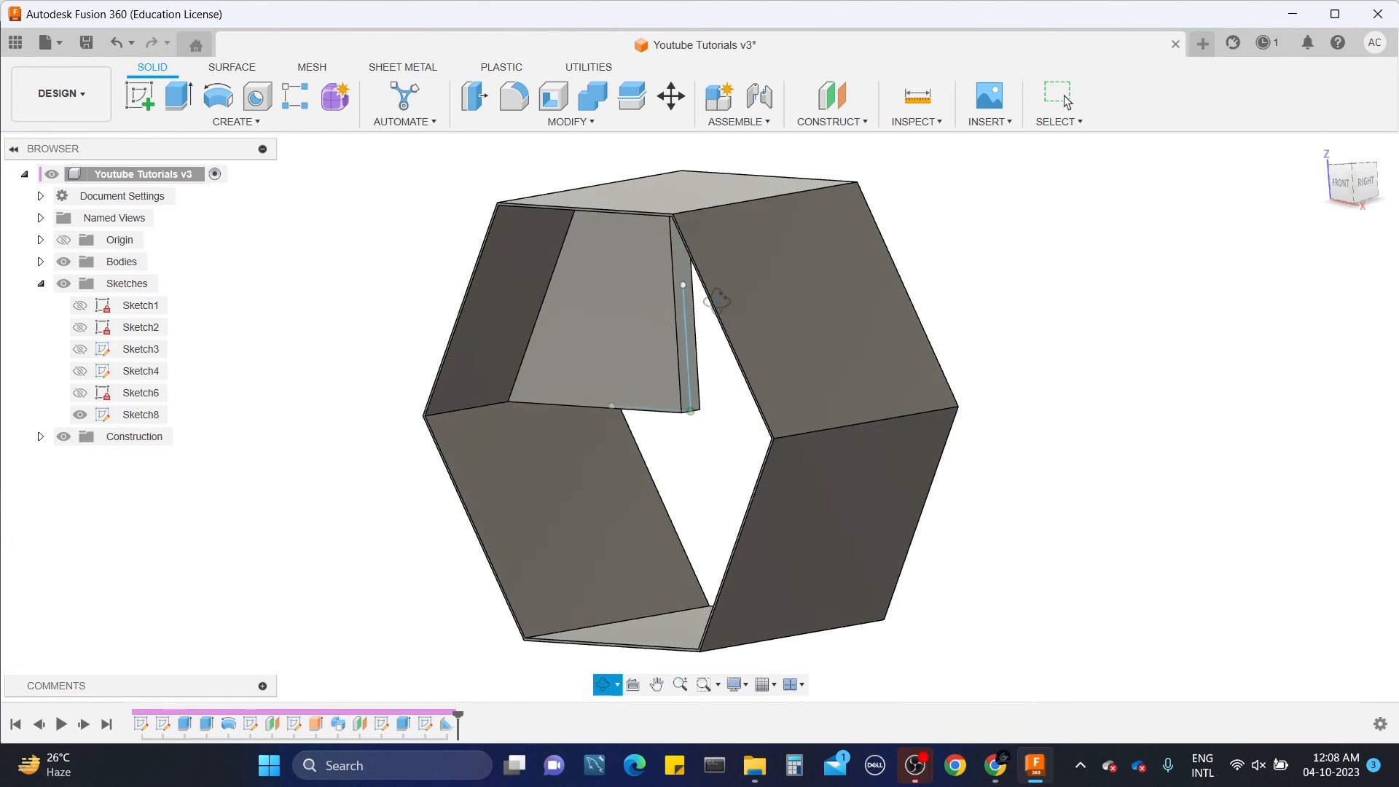
{"action": "left_click", "coordinate": [235, 121]}
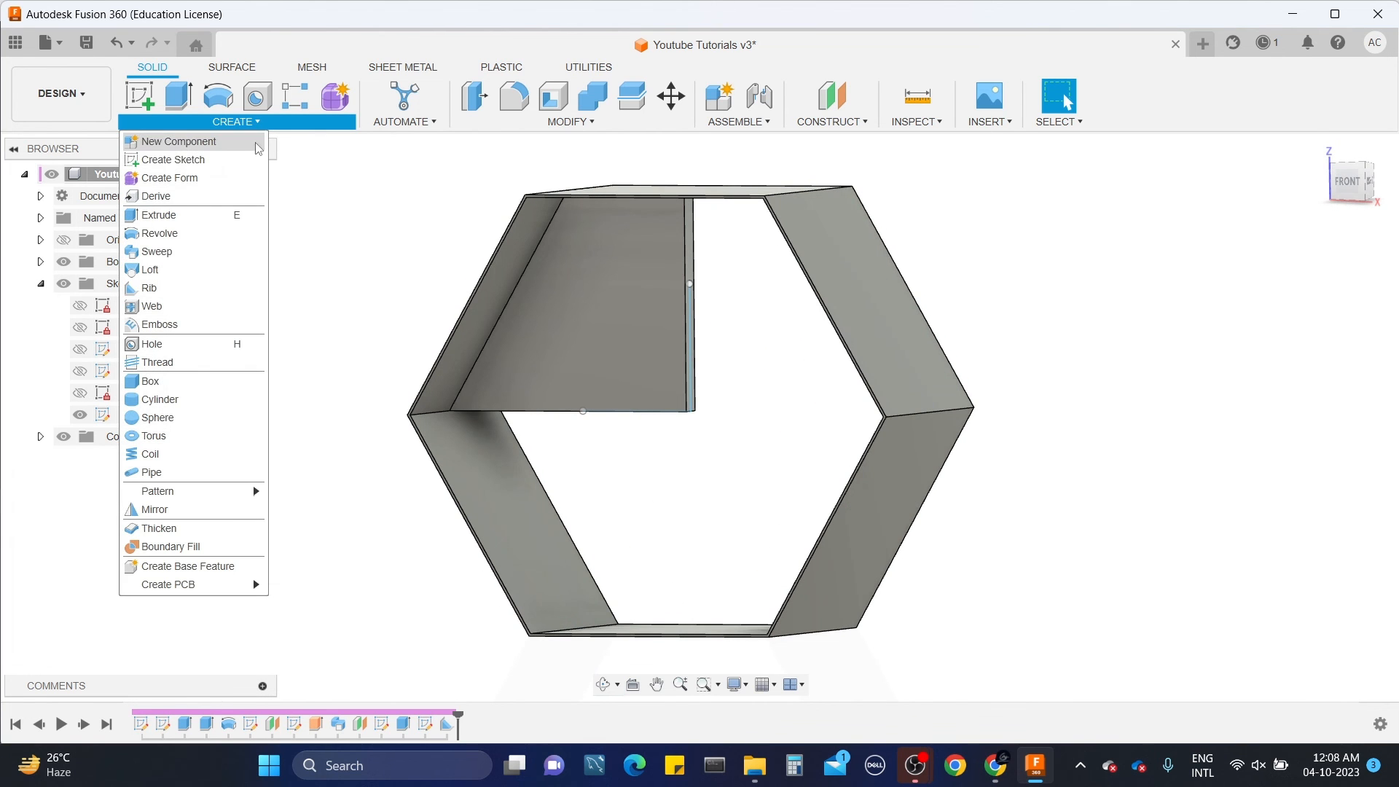